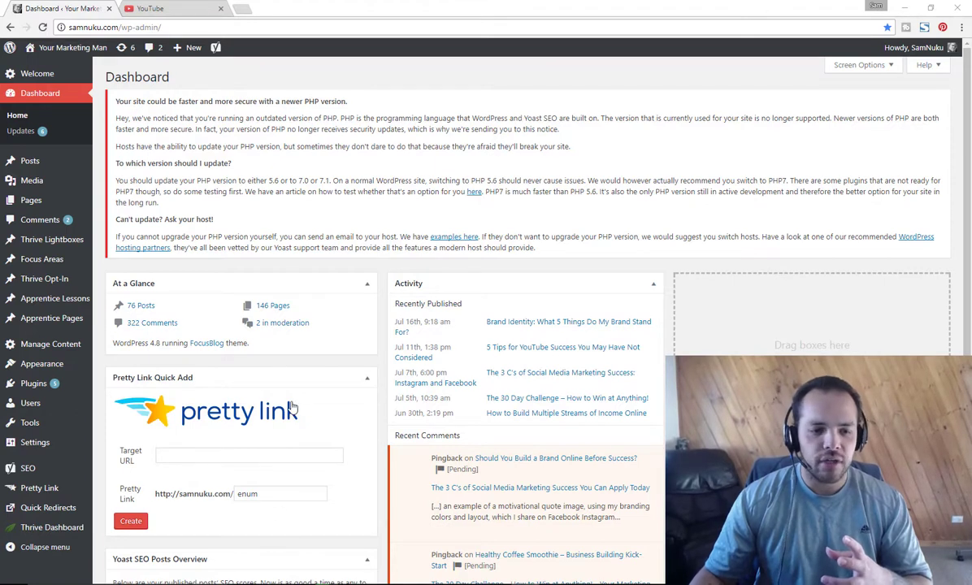
pyautogui.moveTo(192, 400)
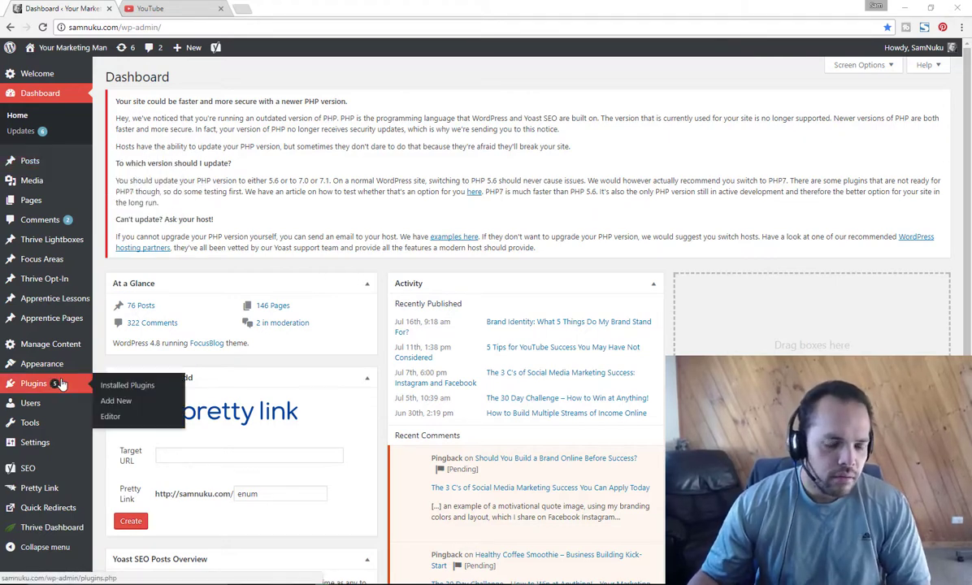
pyautogui.moveTo(79, 388)
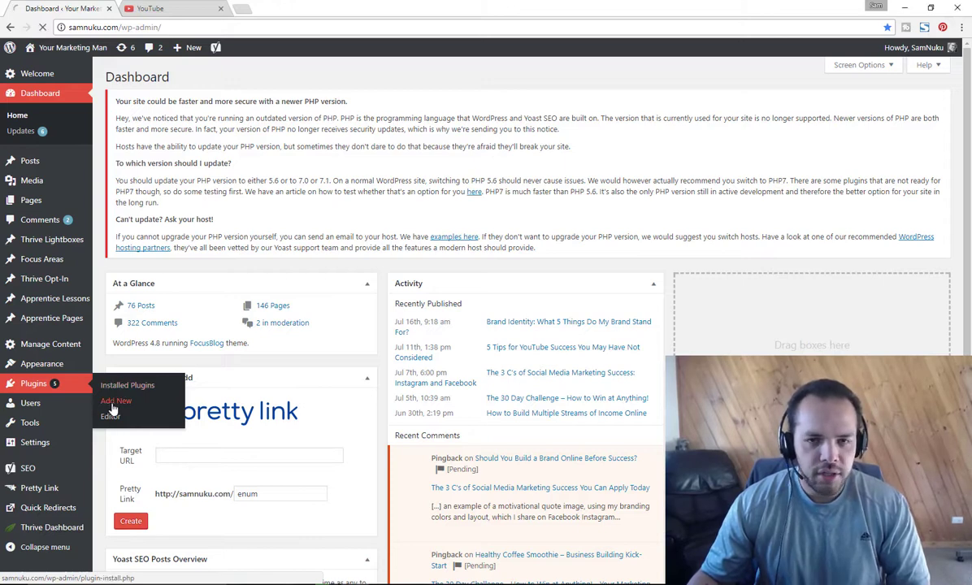
# Search the plugin directory for 'pretty link'.
pyautogui.click(116, 401)
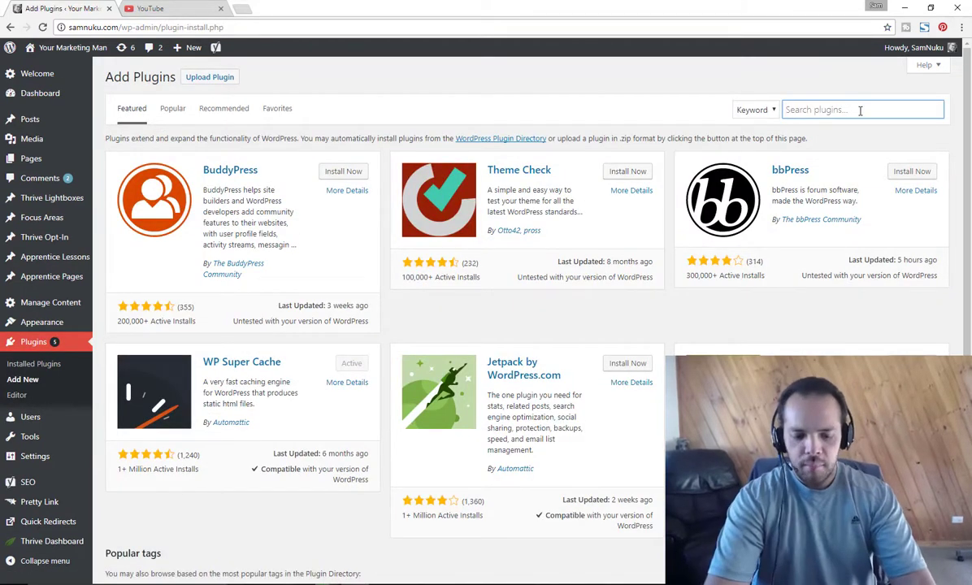
pyautogui.write('pretty link')
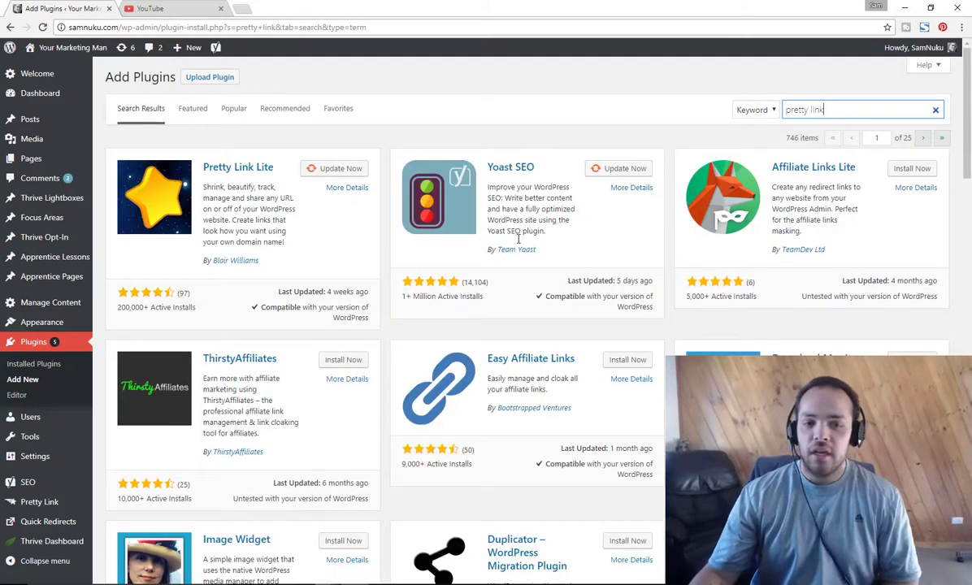
pyautogui.moveTo(244, 169)
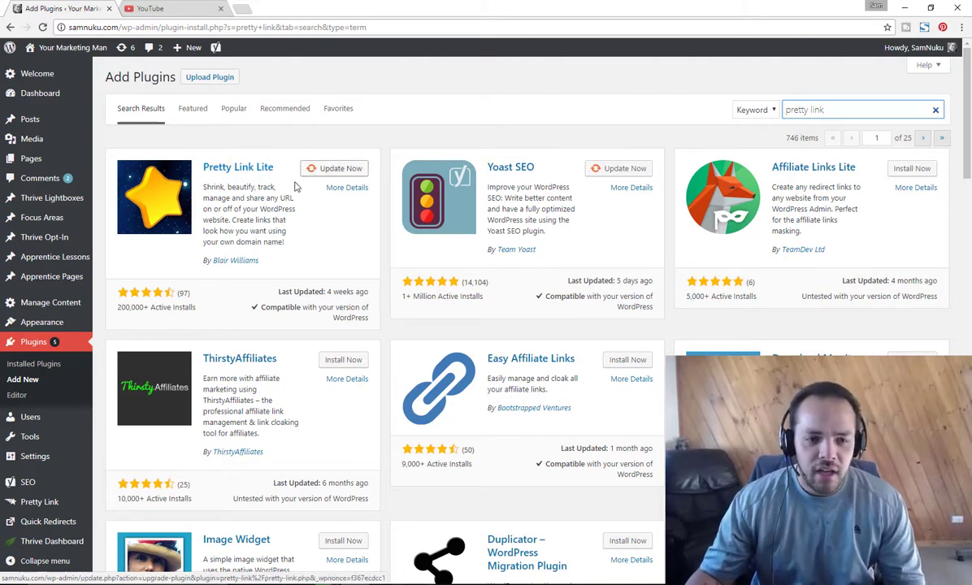
pyautogui.moveTo(30, 437)
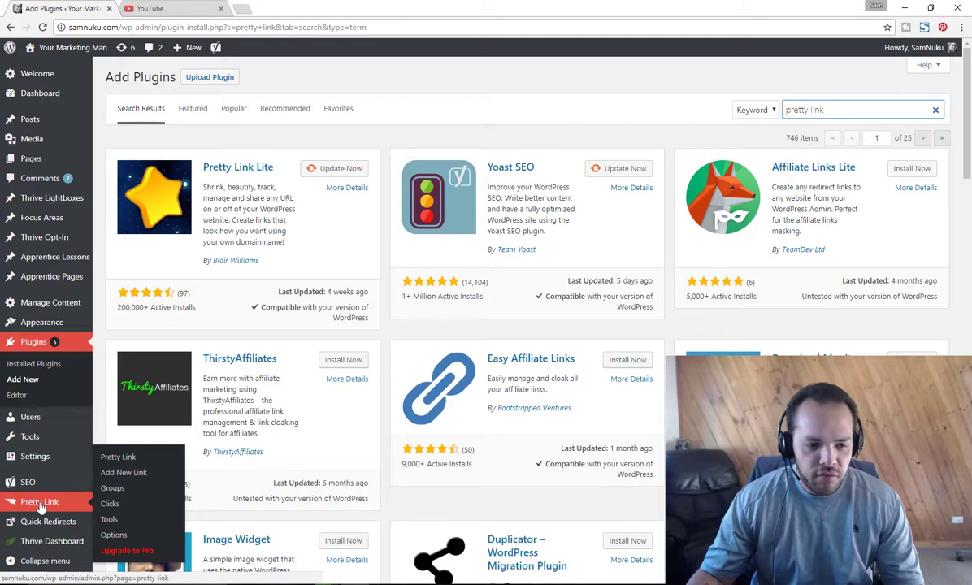
# Open the Pretty Link menu to view the six saved short links.
pyautogui.click(40, 502)
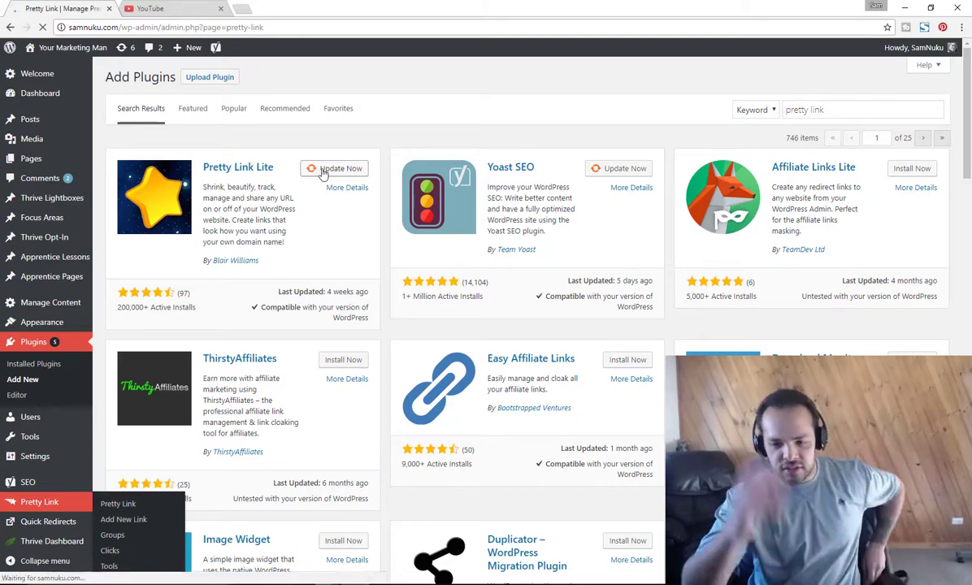
pyautogui.click(118, 503)
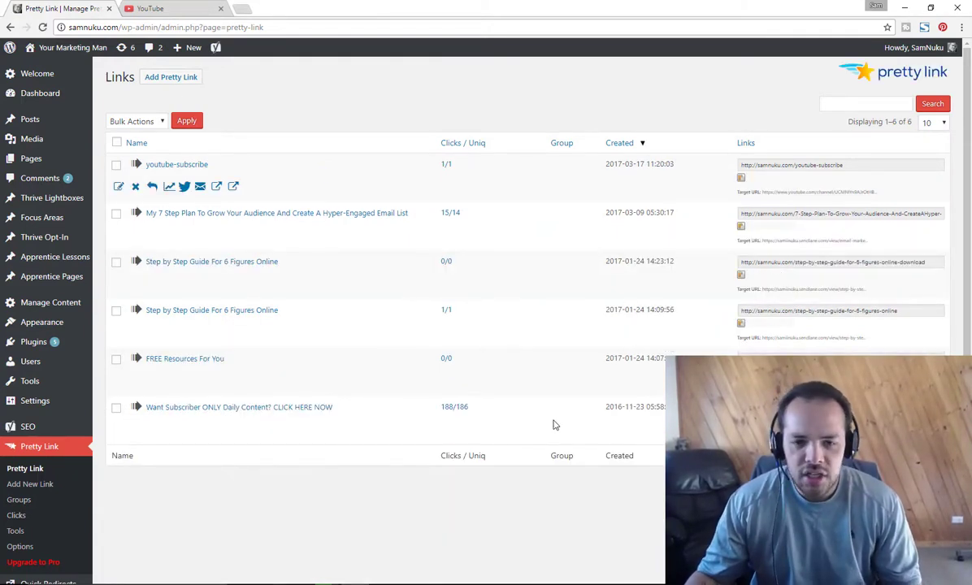
pyautogui.moveTo(182, 515)
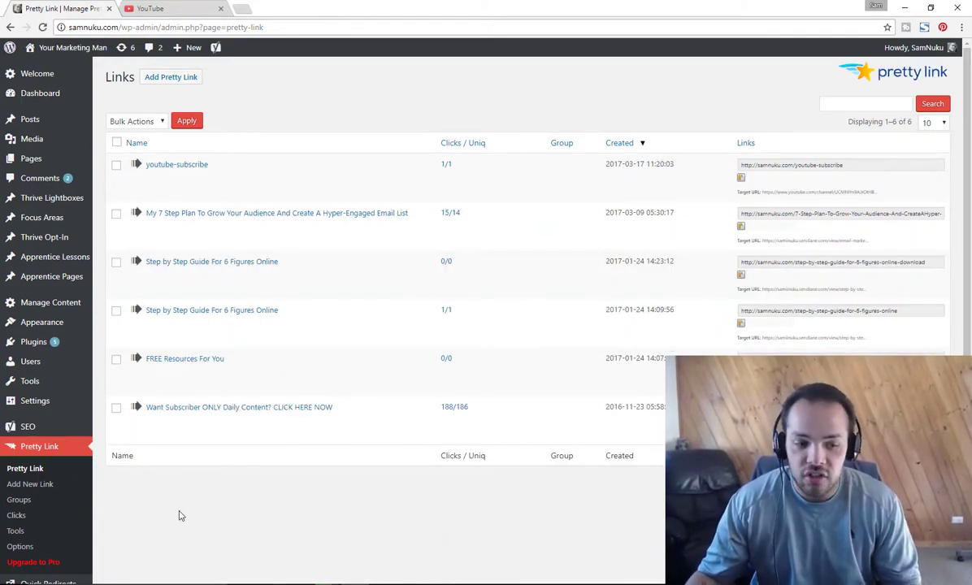
pyautogui.moveTo(138, 499)
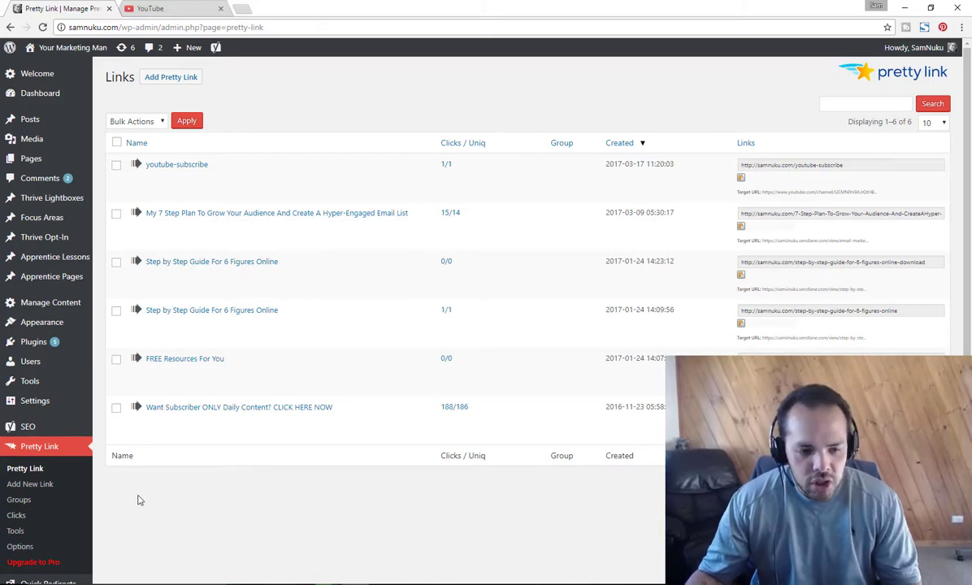
pyautogui.click(30, 483)
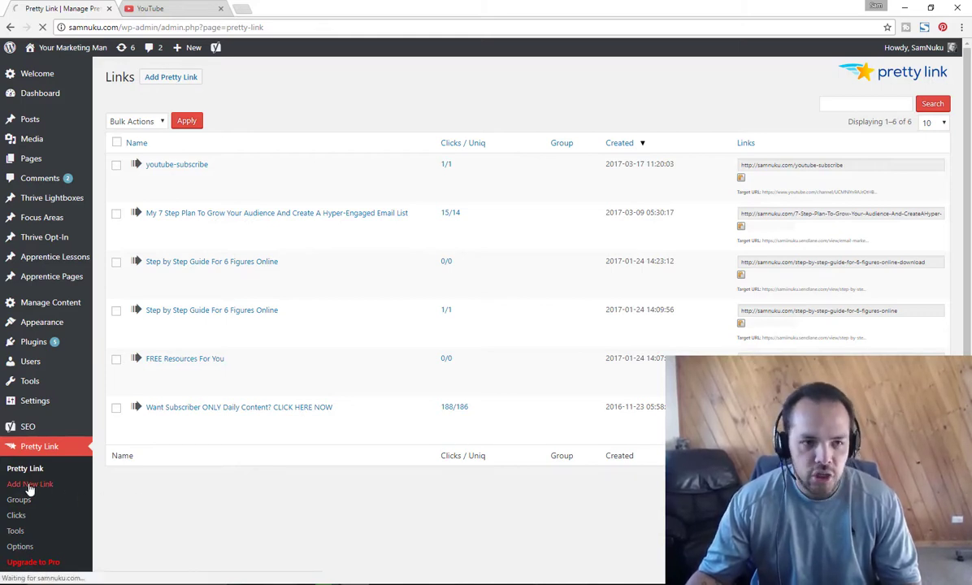
# Copy the YouTube channel page address and return to the Add Link form.
pyautogui.click(172, 8)
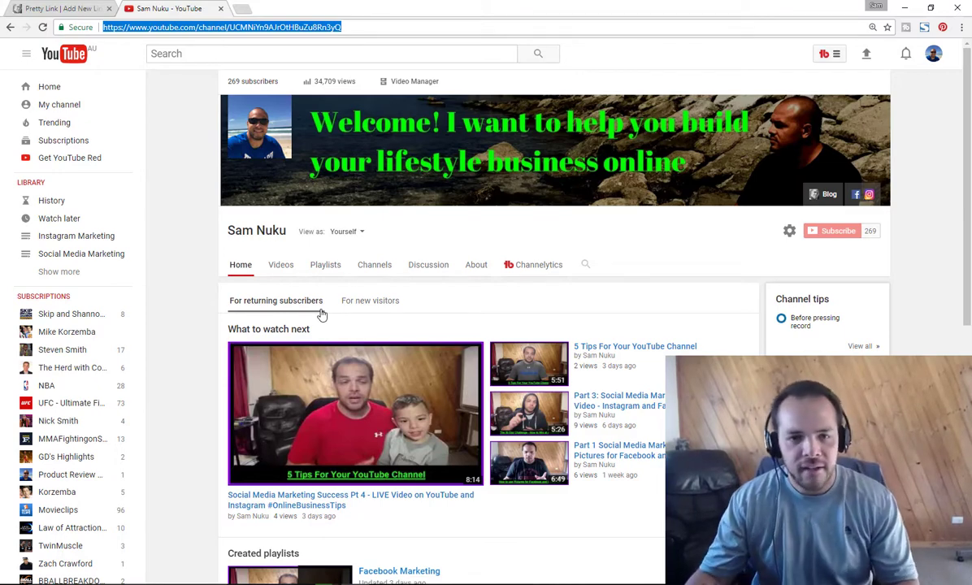
pyautogui.rightClick(204, 27)
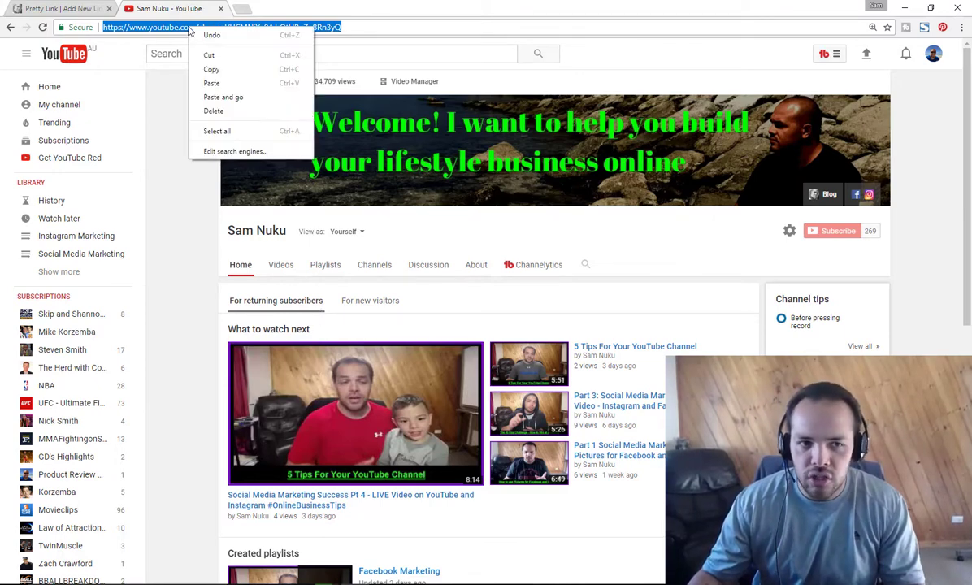
pyautogui.click(57, 8)
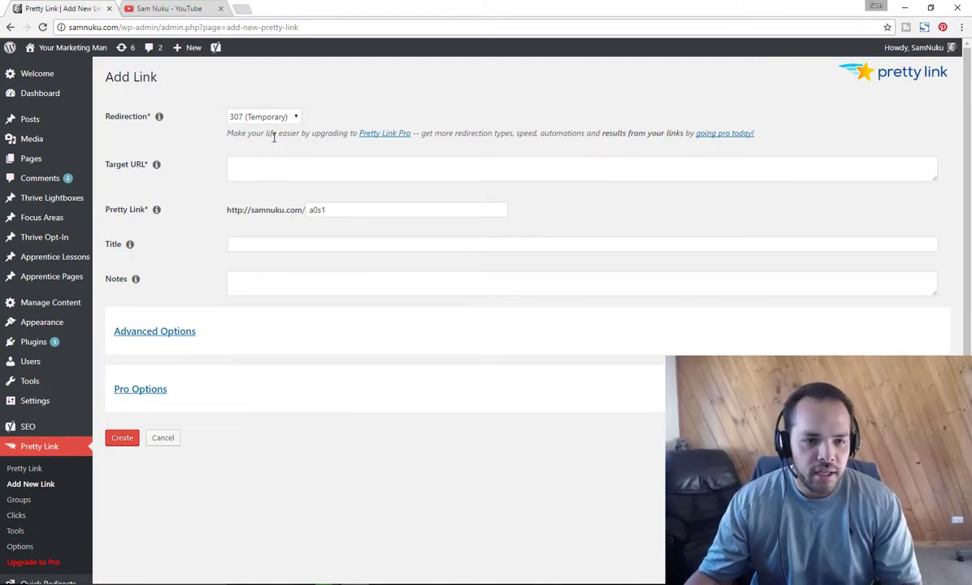
pyautogui.click(261, 116)
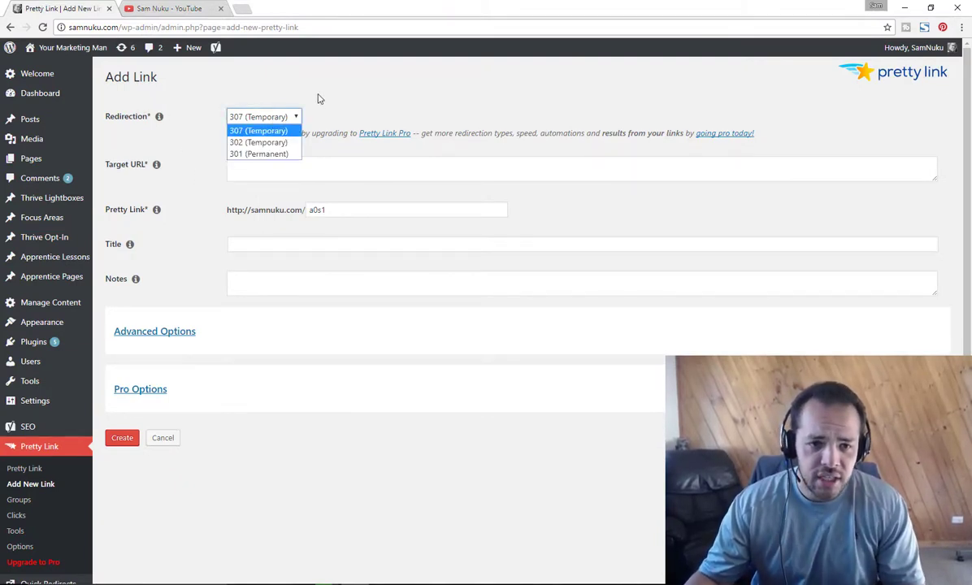
pyautogui.click(581, 168)
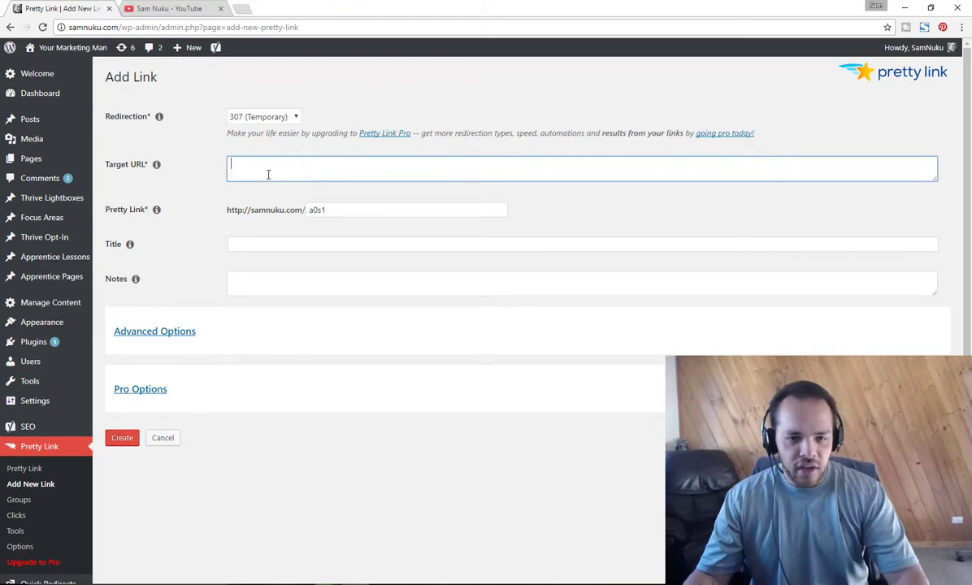
pyautogui.write('https://www.youtube.com/channel/UCMNiYn9AJrOtHBuZu8Rn3yQ')
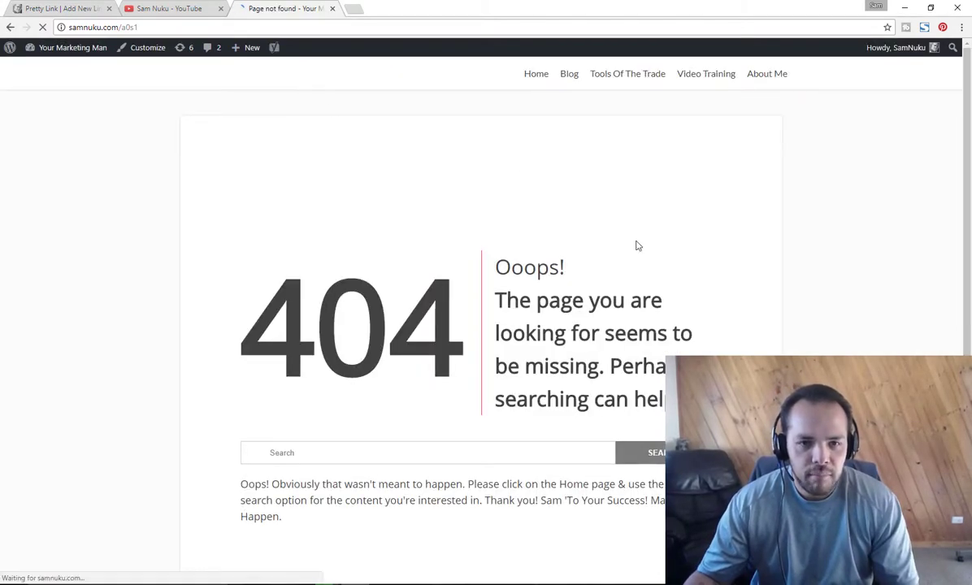
# Return to the Add Link form and leave the Title field blank.
pyautogui.click(61, 8)
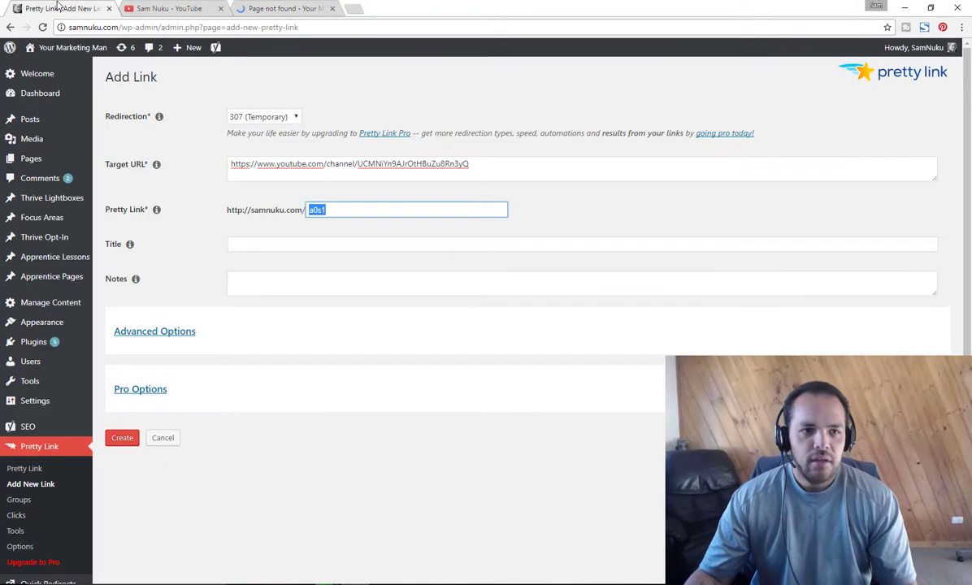
pyautogui.click(582, 244)
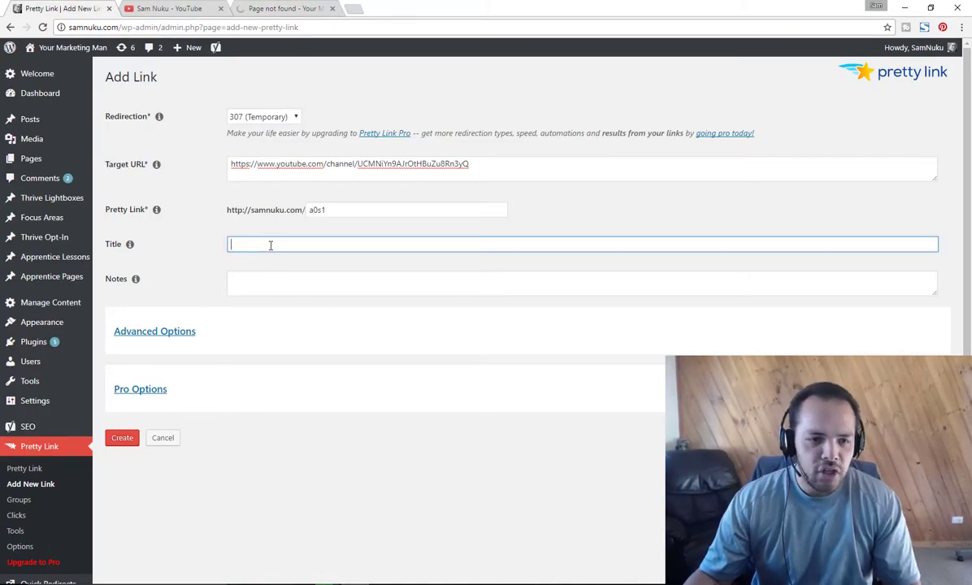
pyautogui.click(581, 282)
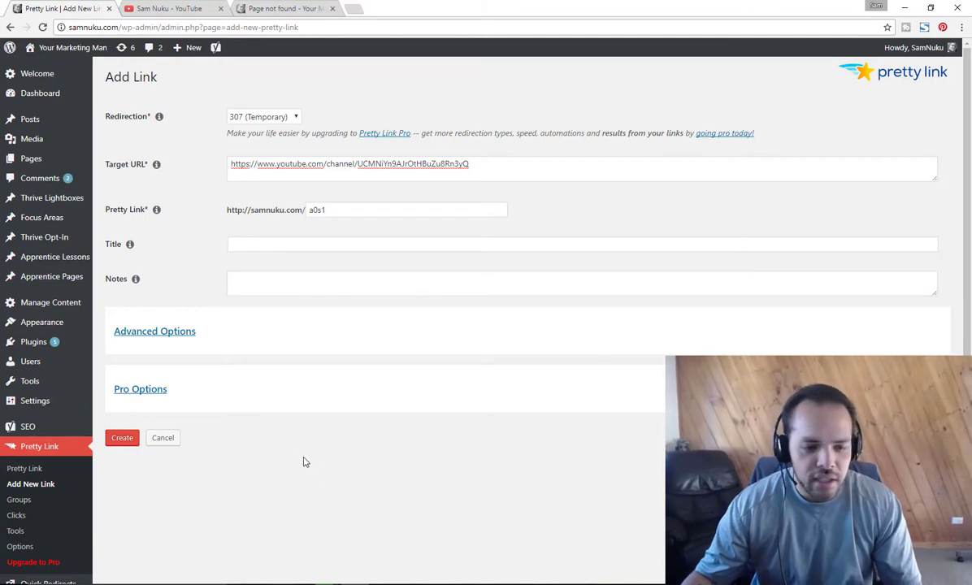
pyautogui.moveTo(260, 451)
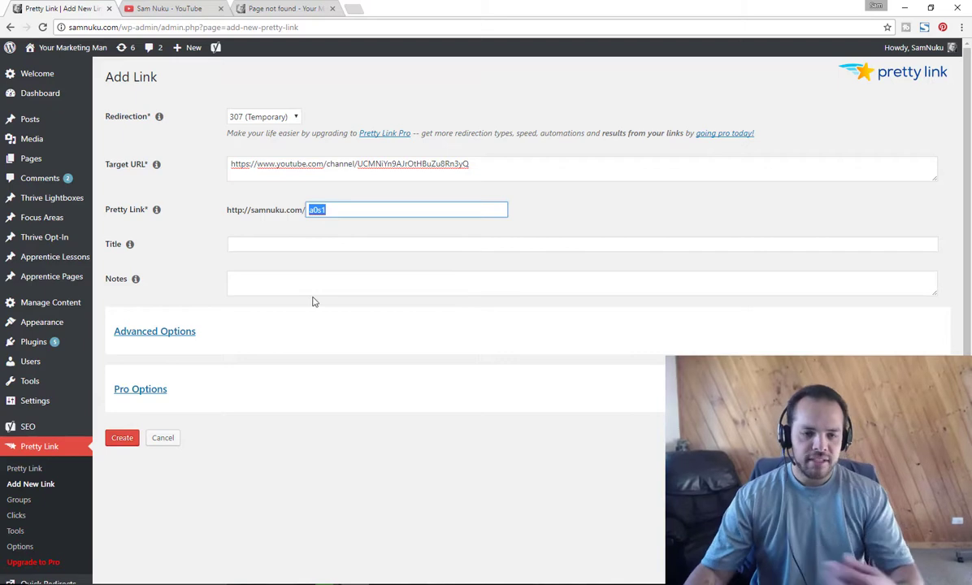
pyautogui.moveTo(309, 380)
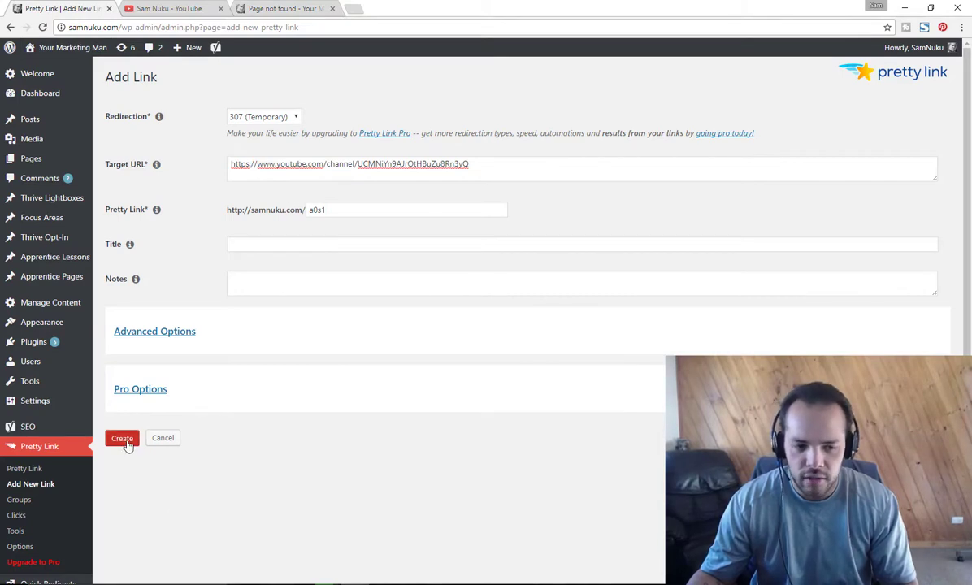
# Create the a0s1 link and open it from the Links list for editing.
pyautogui.click(122, 438)
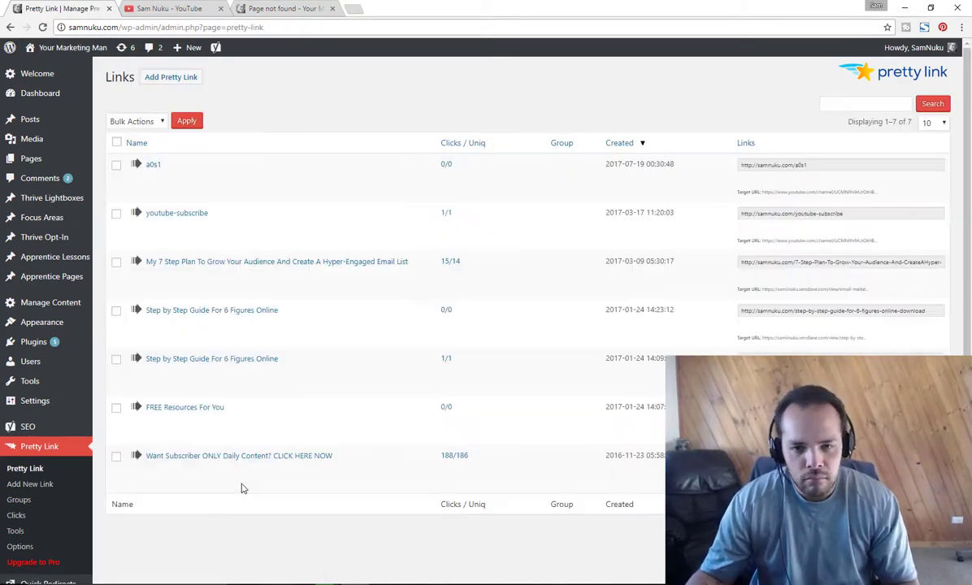
pyautogui.moveTo(152, 164)
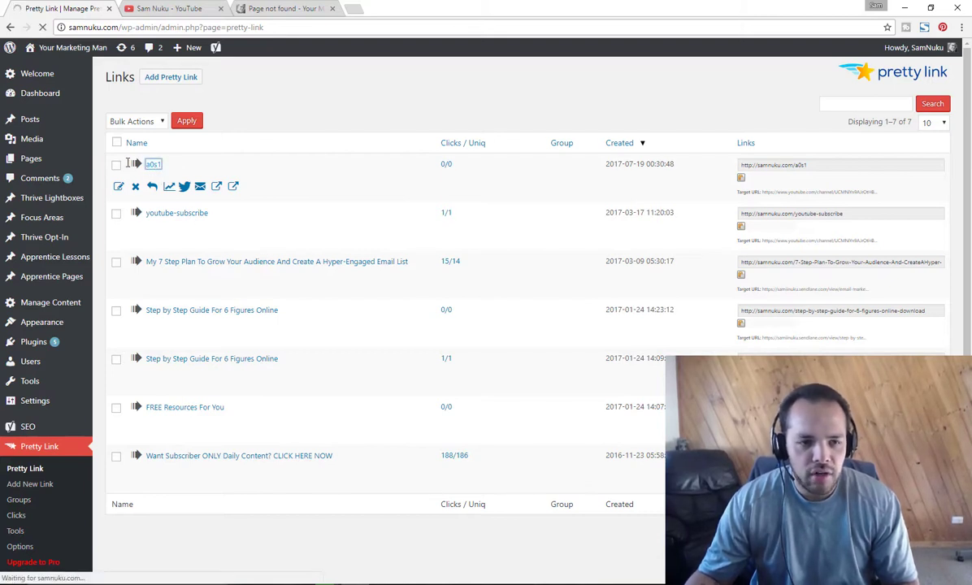
pyautogui.click(119, 186)
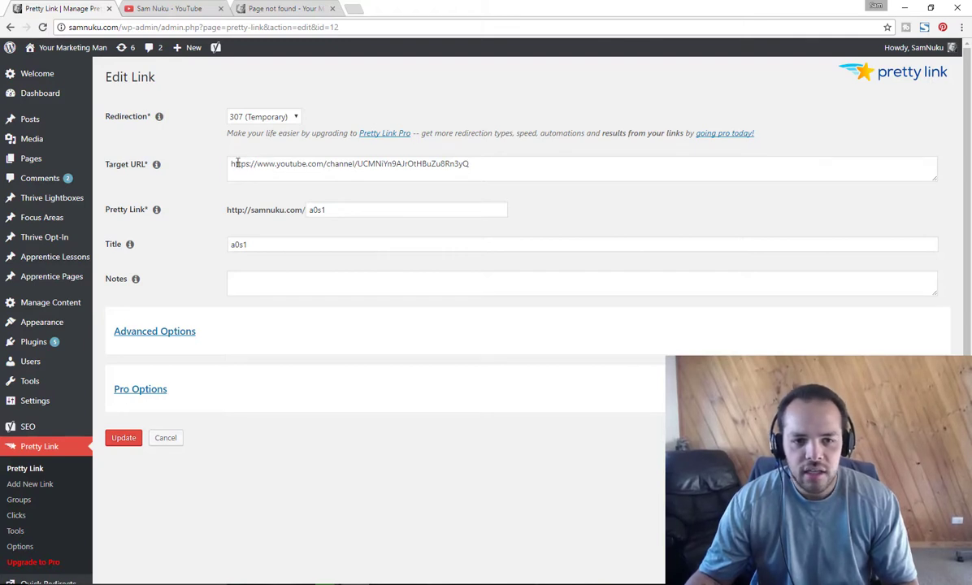
# Test the YouTube target address, then return and select the a0s1 slug.
pyautogui.click(512, 164)
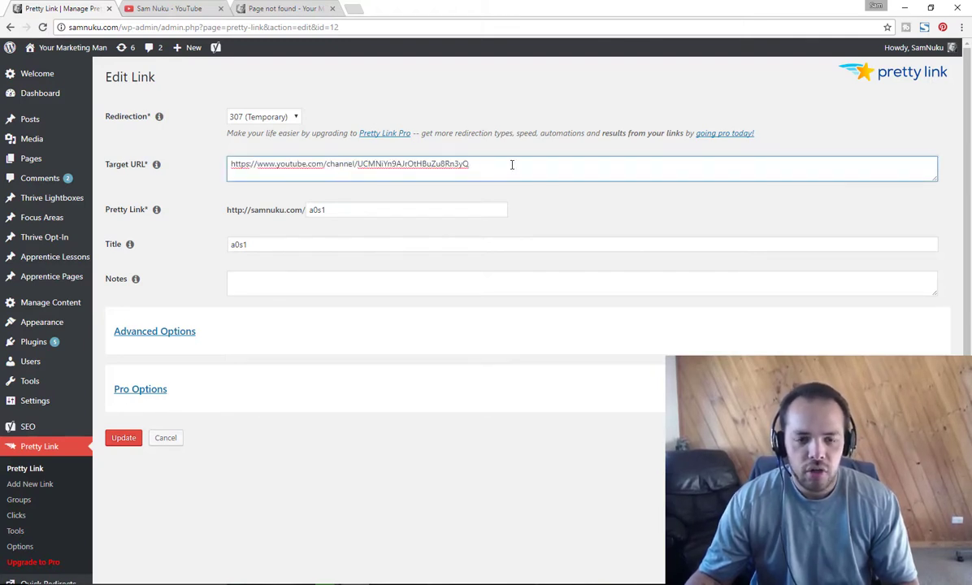
pyautogui.click(582, 244)
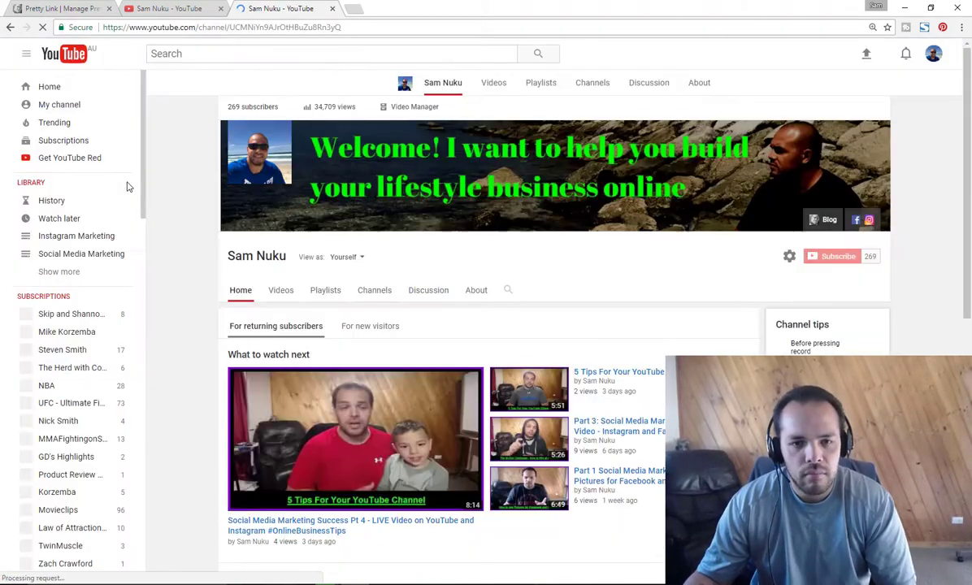
pyautogui.click(61, 8)
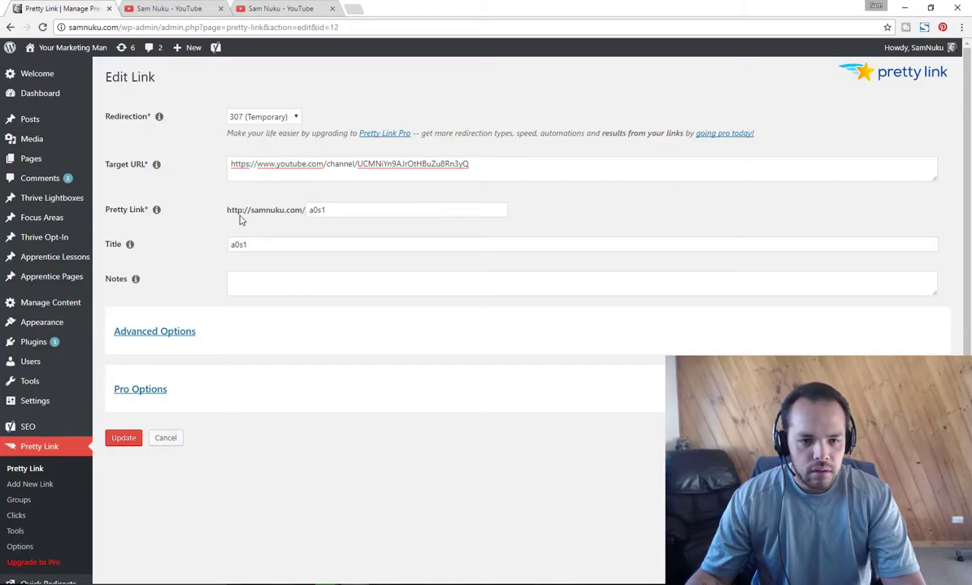
pyautogui.doubleClick(265, 210)
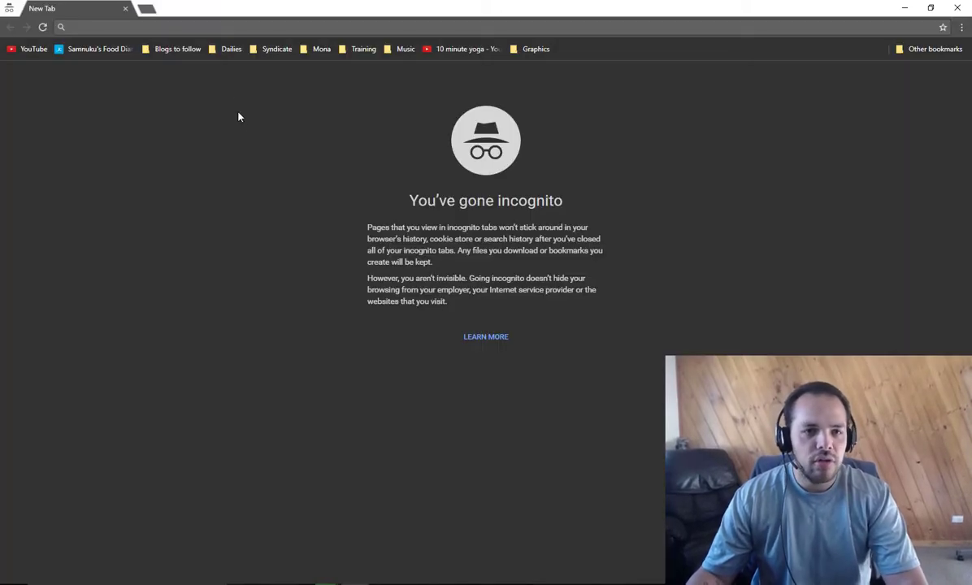
pyautogui.write('http://samnuku.com/a0s1')
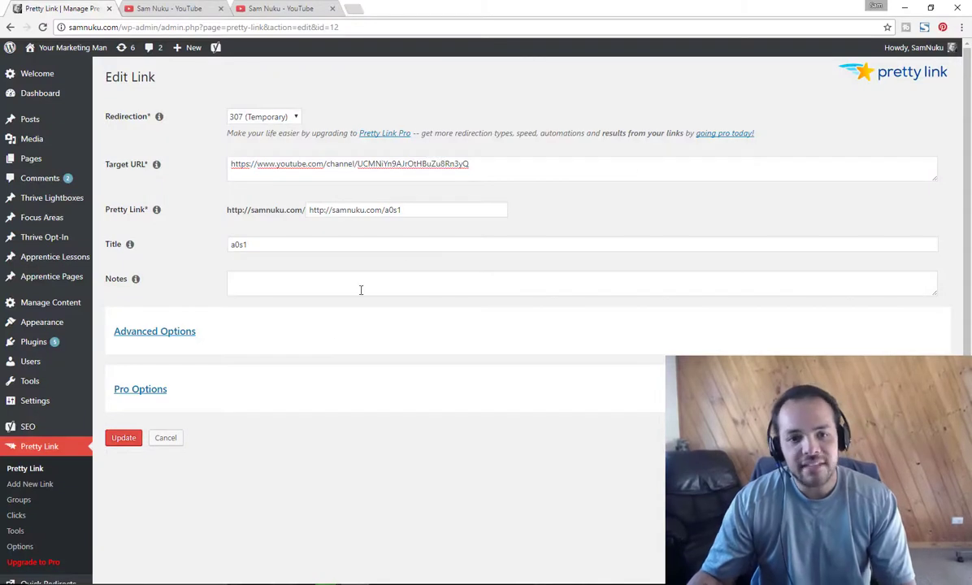
pyautogui.moveTo(308, 391)
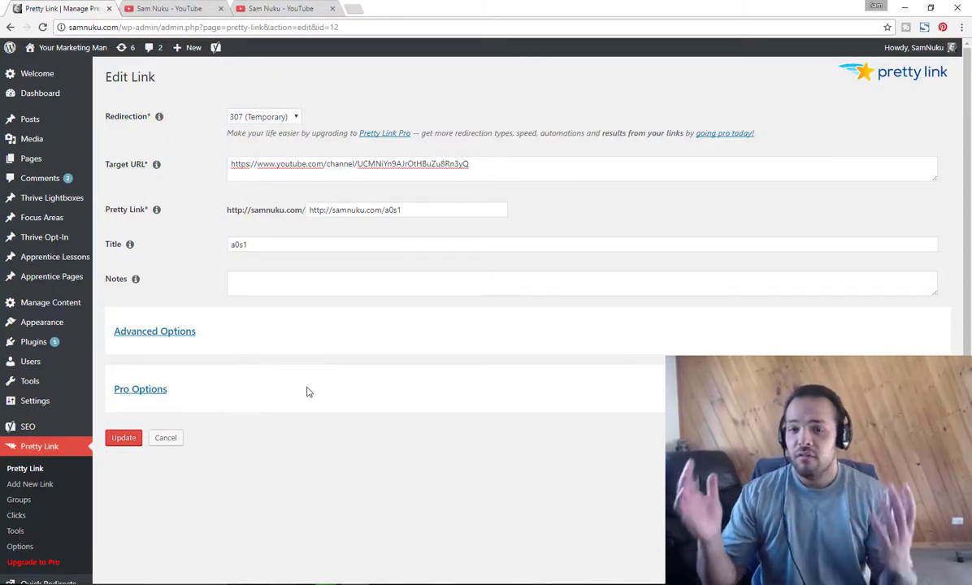